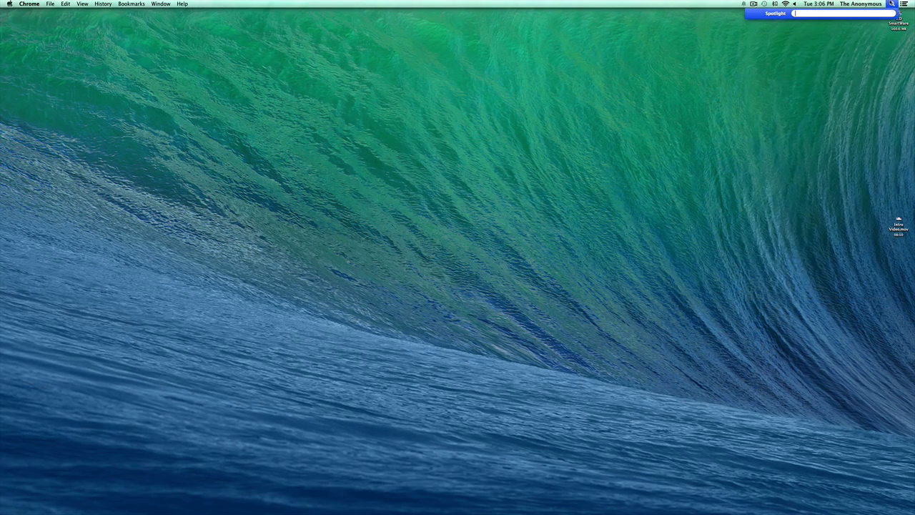
Search Spotlight for 'Ro' to bring up the Roblox Games page in Chrome
type("Ro")
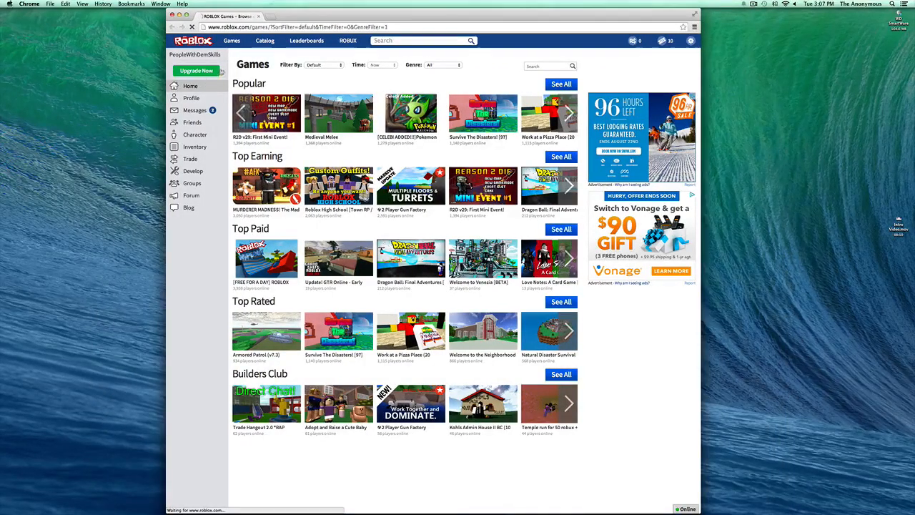
Launch Natural Disaster Survival from the Roblox home page's Recently Played list
left_click(190, 86)
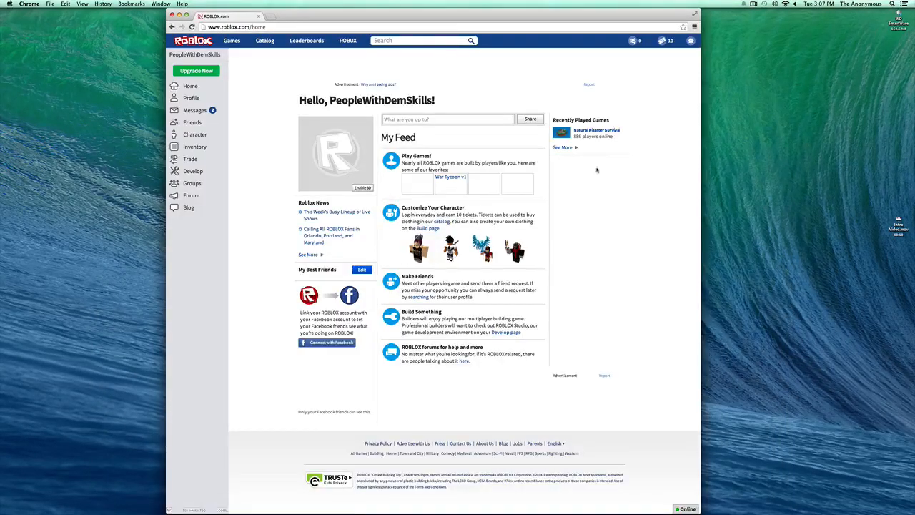
left_click(597, 132)
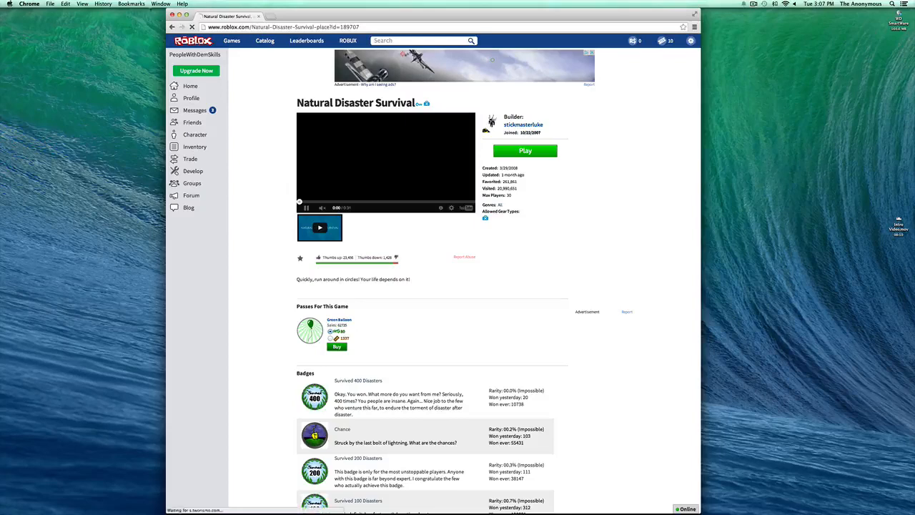
left_click(526, 151)
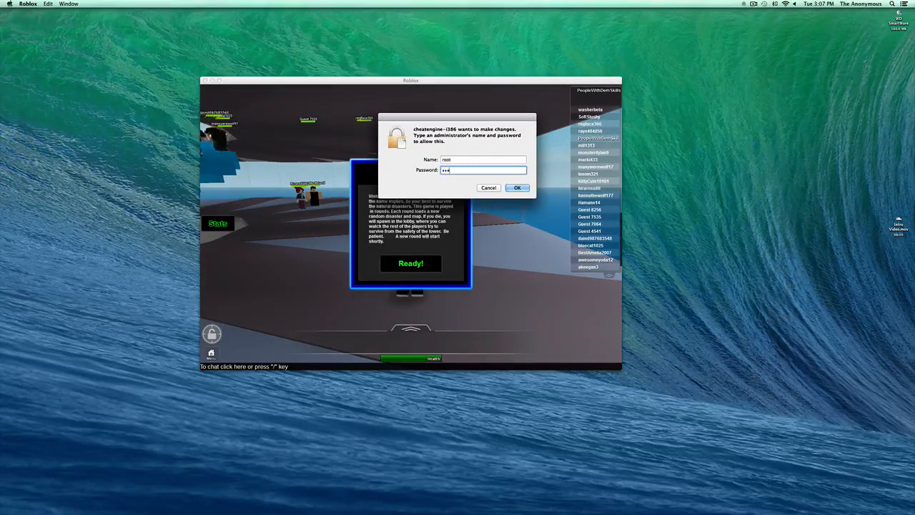
Approve Cheat Engine's administrator prompt and move its window left of the game
left_click(517, 187)
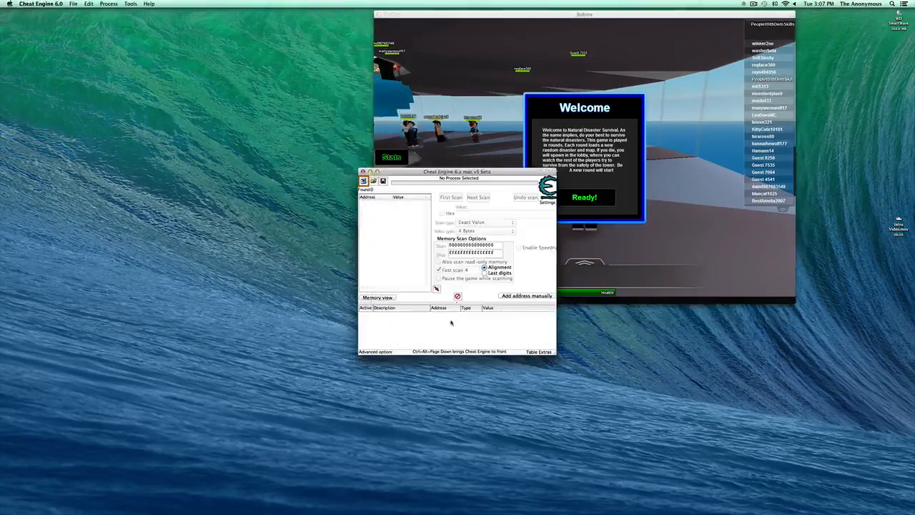
left_click_drag(457, 171, 218, 63)
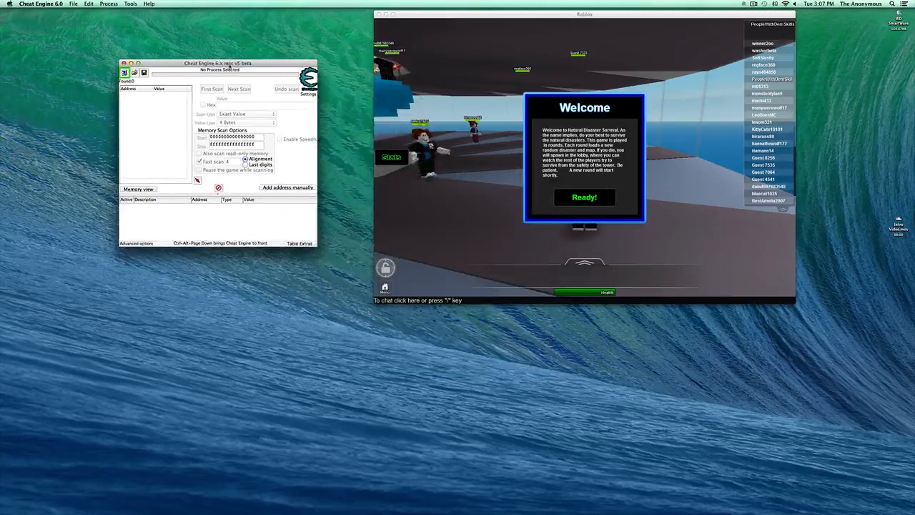
Attach Cheat Engine to the RobloxPlayer process from the process list
left_click(124, 73)
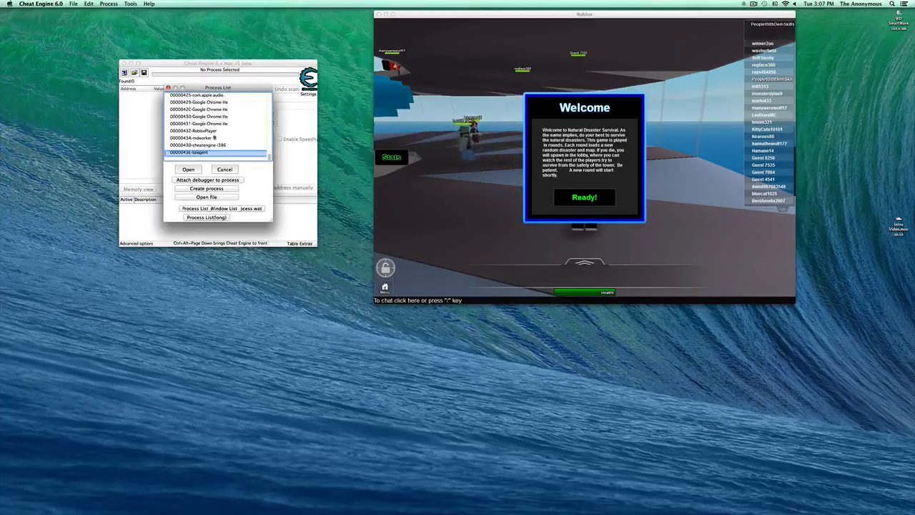
left_click(203, 131)
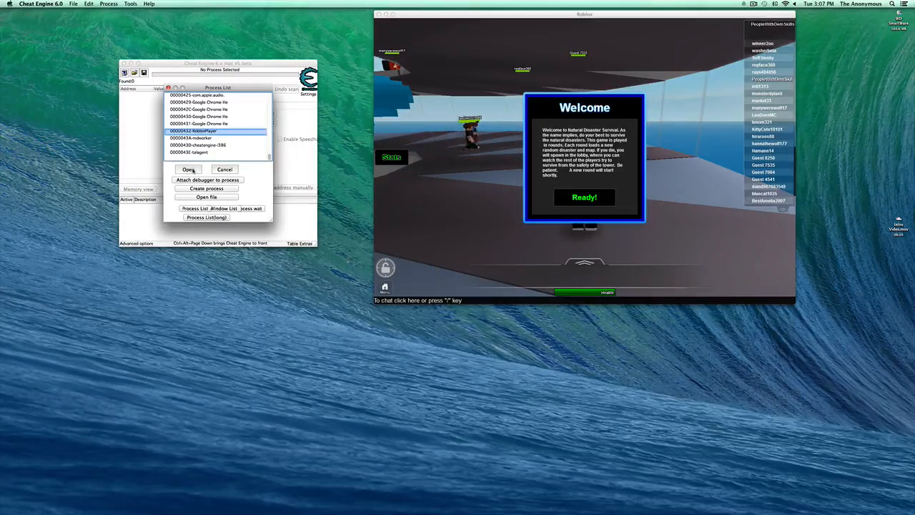
left_click(189, 169)
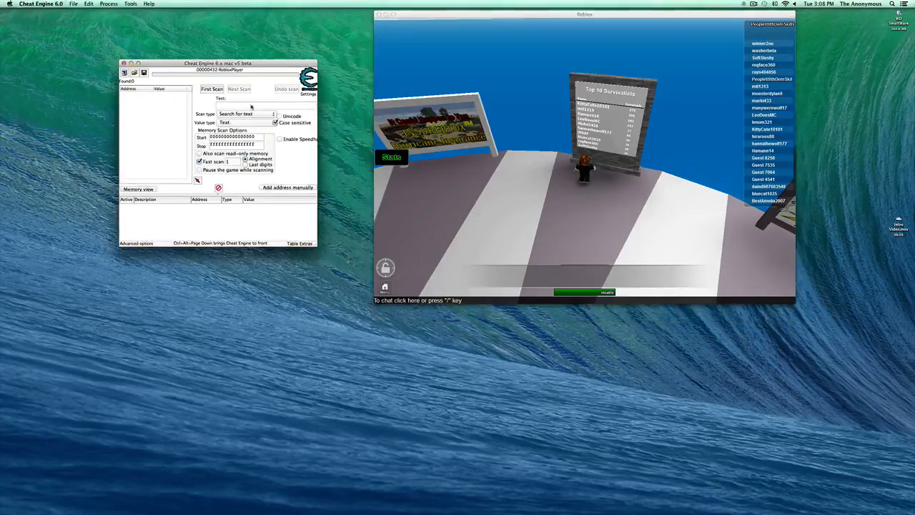
Scan for the text 'Top 10 Survivalists' and add both found addresses to the list
type("Top 10 Survivalists")
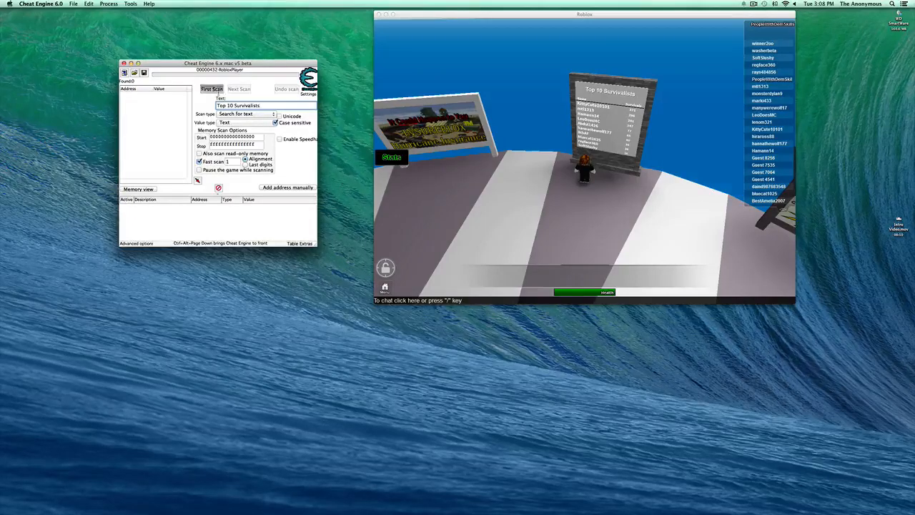
left_click(211, 89)
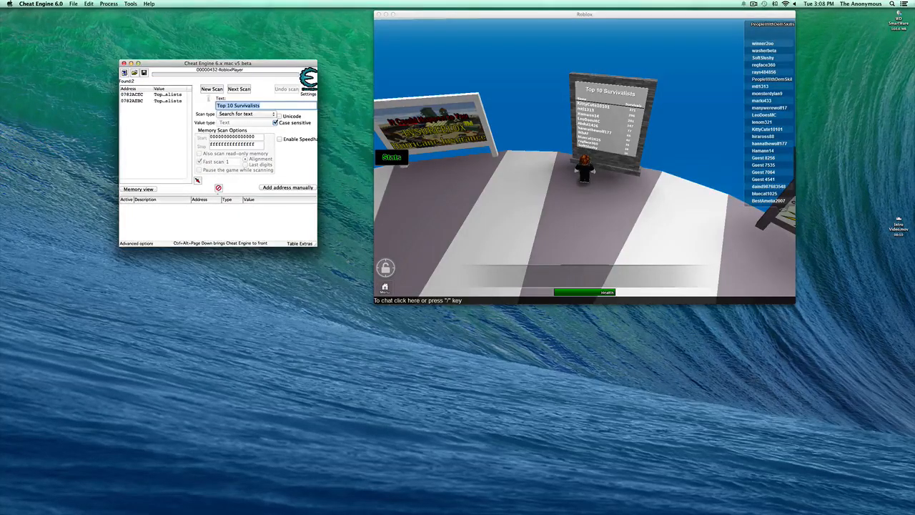
left_click(152, 100)
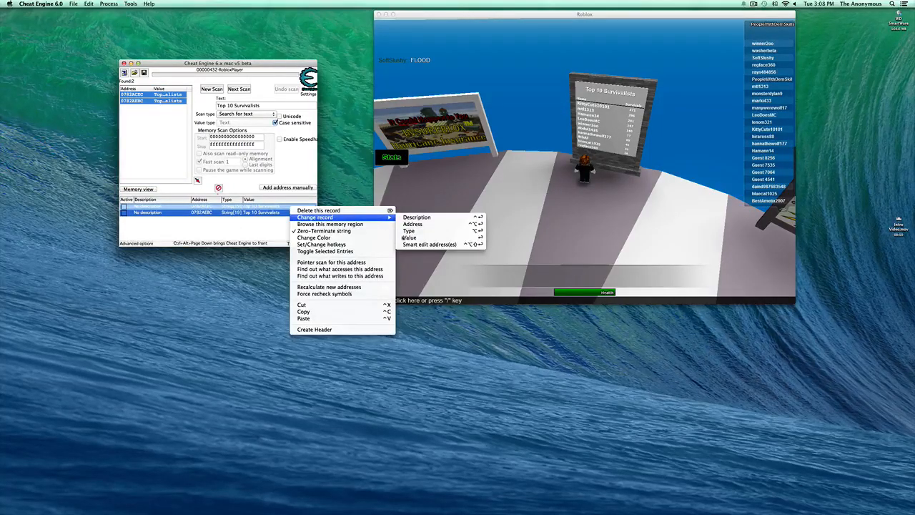
mouse_move(321, 221)
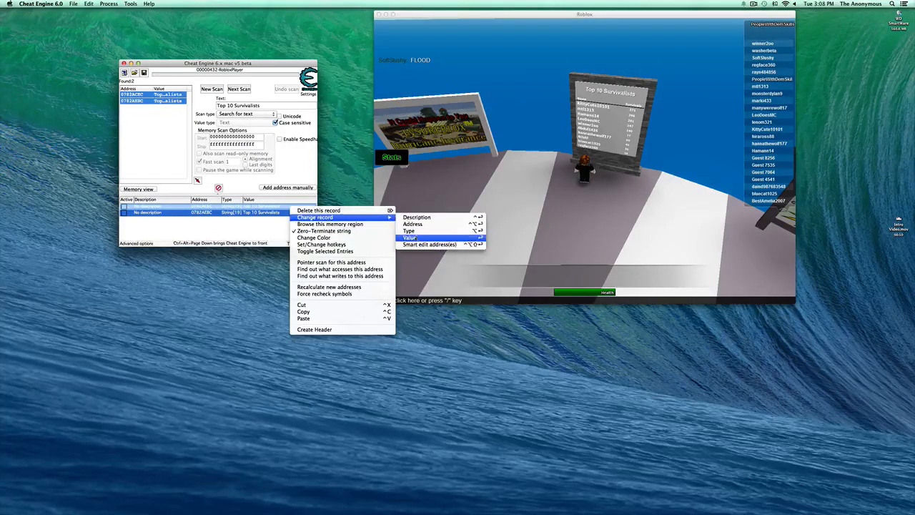
Choose Change record > Value for the selected sign-text entries
left_click(409, 237)
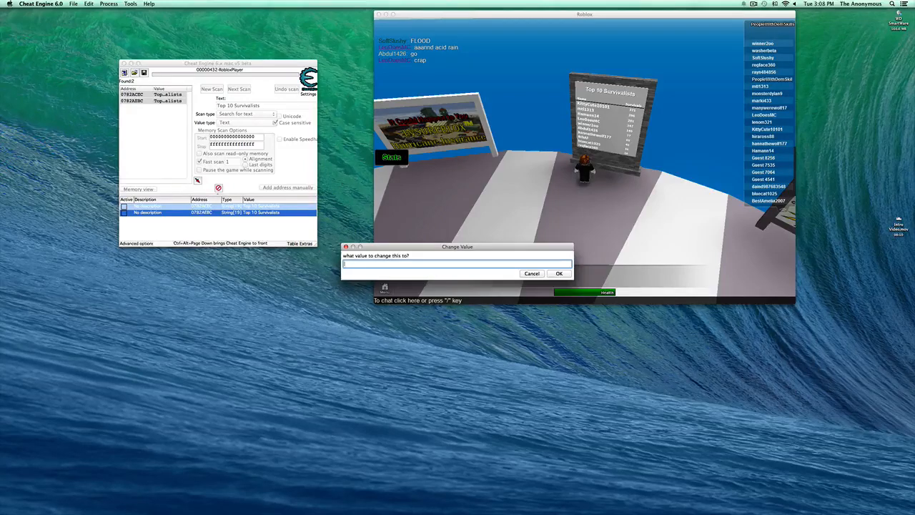
Enter 'PeopleWithDemSkills Rule!' as the new sign text and confirm
type("PeopleWithDemSkills Rule!")
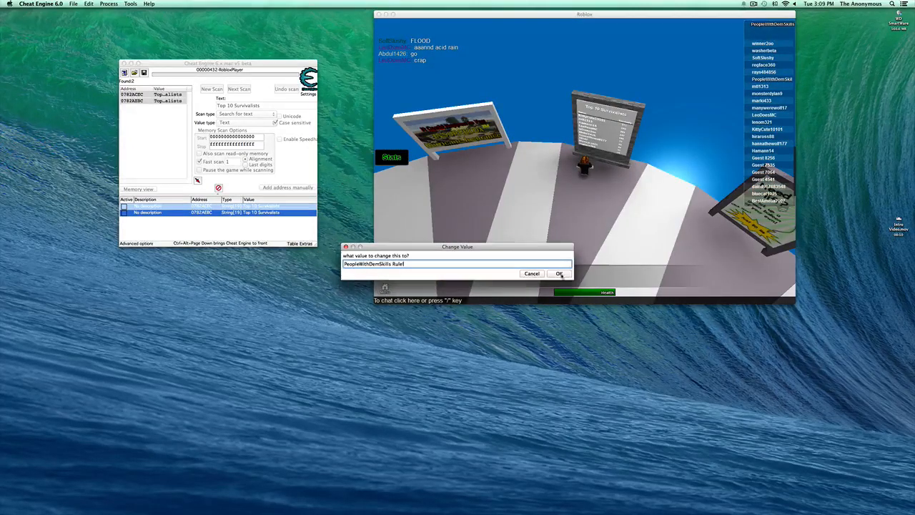
left_click(559, 273)
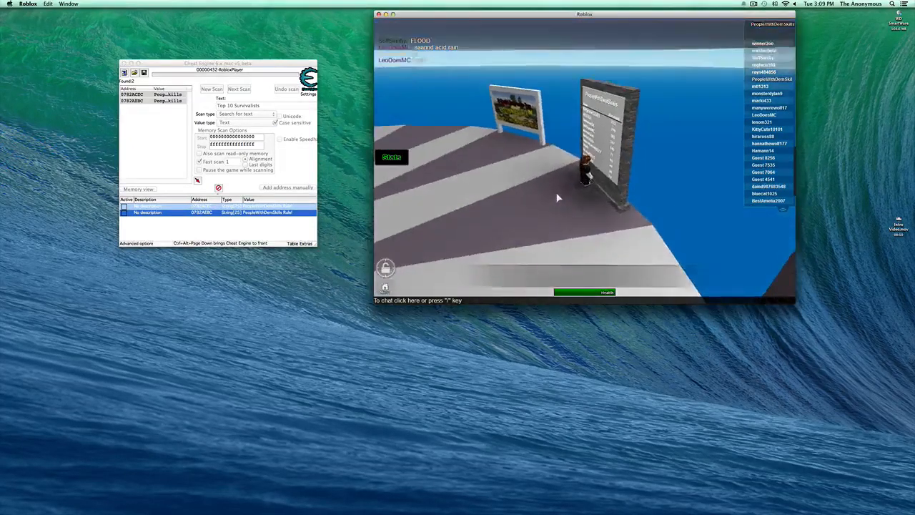